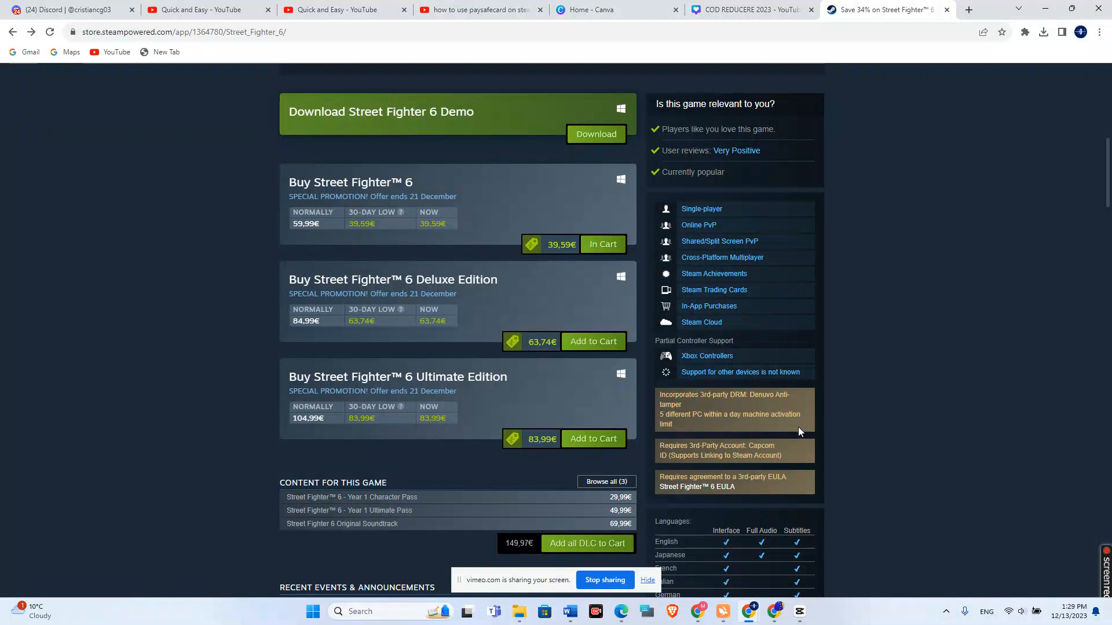
mouse_move(337, 208)
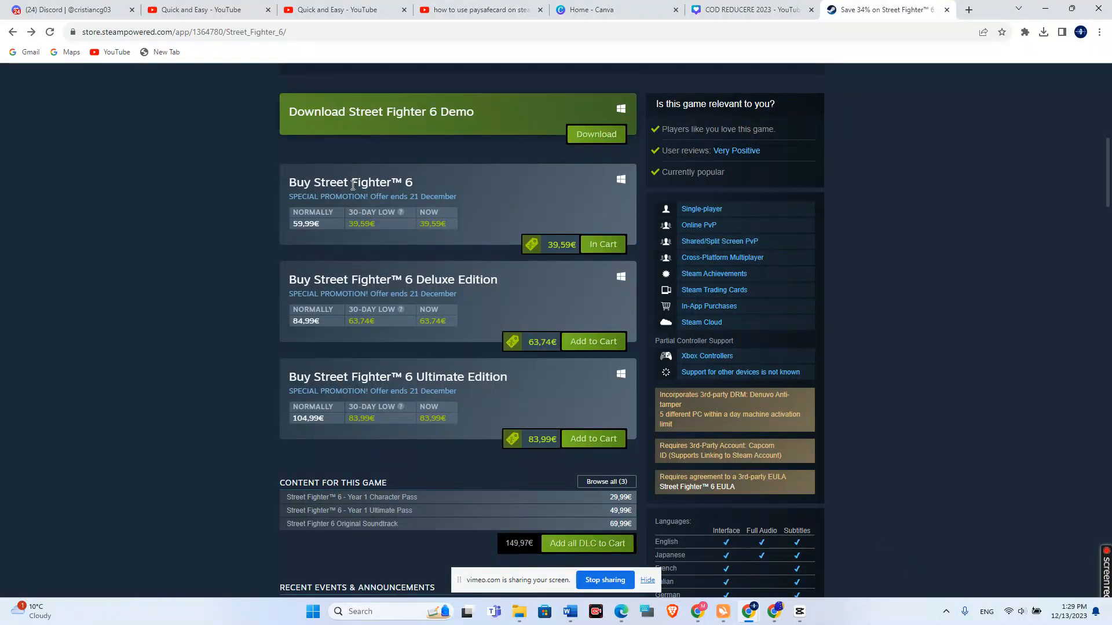
mouse_move(519, 239)
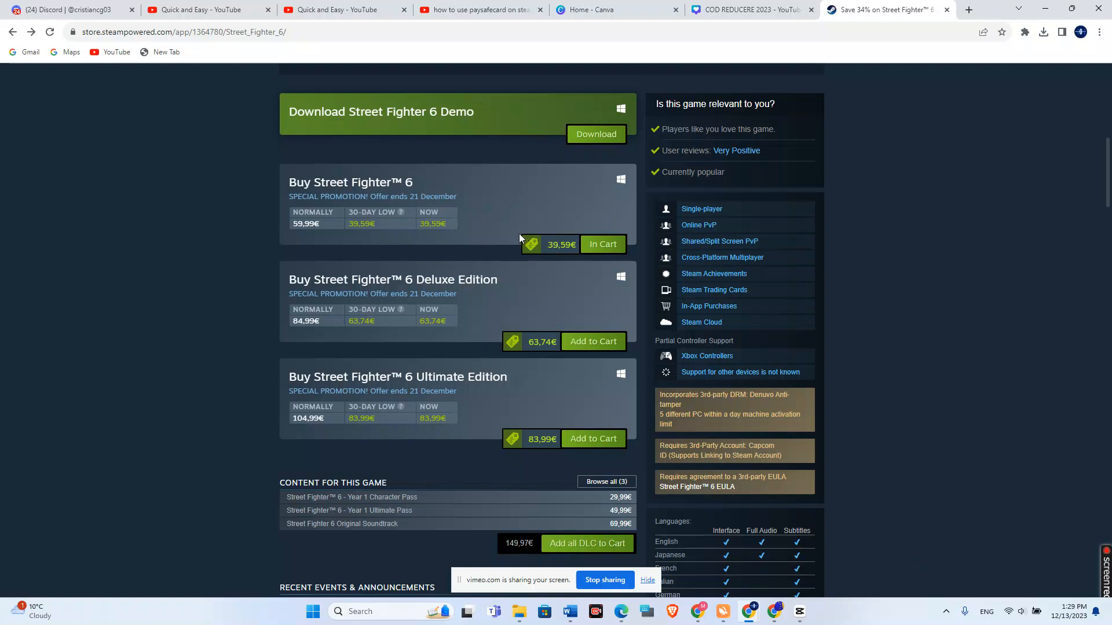
mouse_move(621, 259)
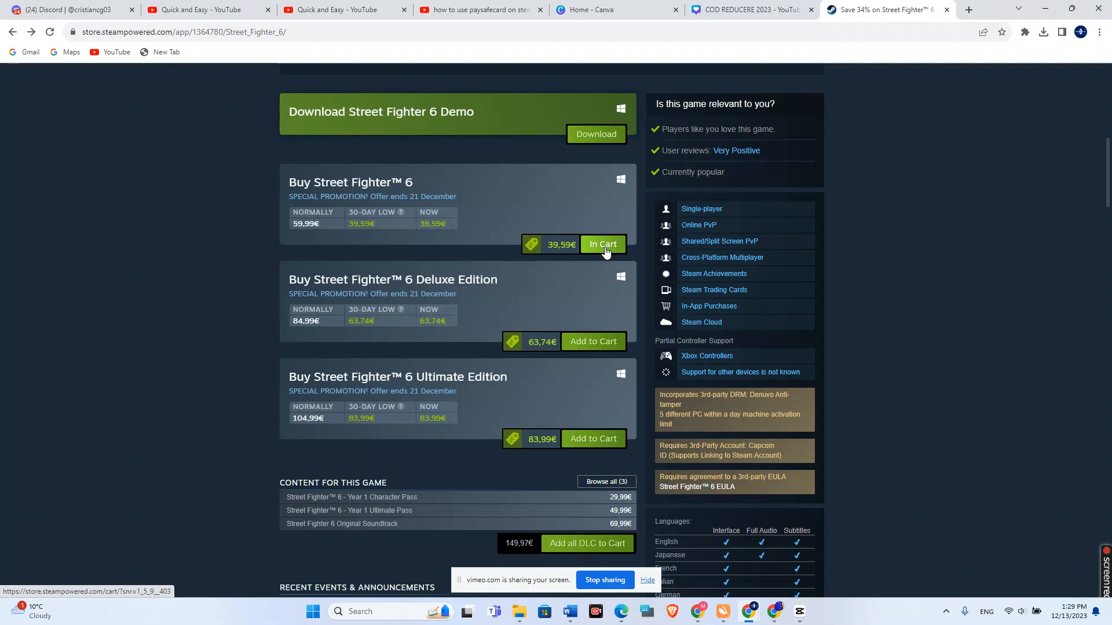
mouse_move(597, 287)
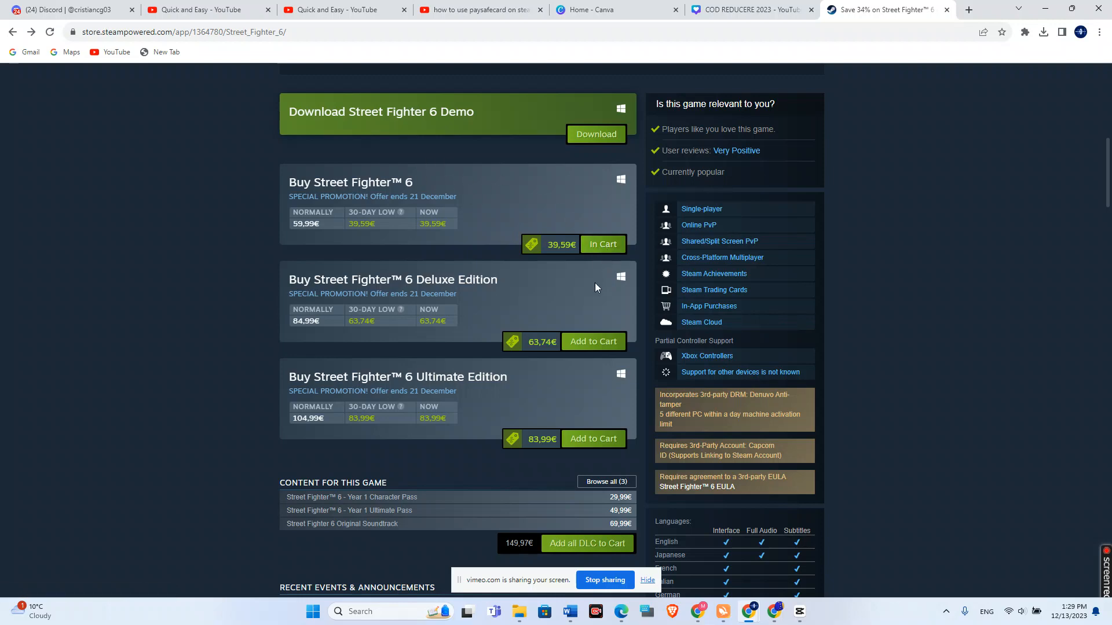
Step: Open the cart with Street Fighter 6 (39,59€) and check out for yourself
left_click(602, 244)
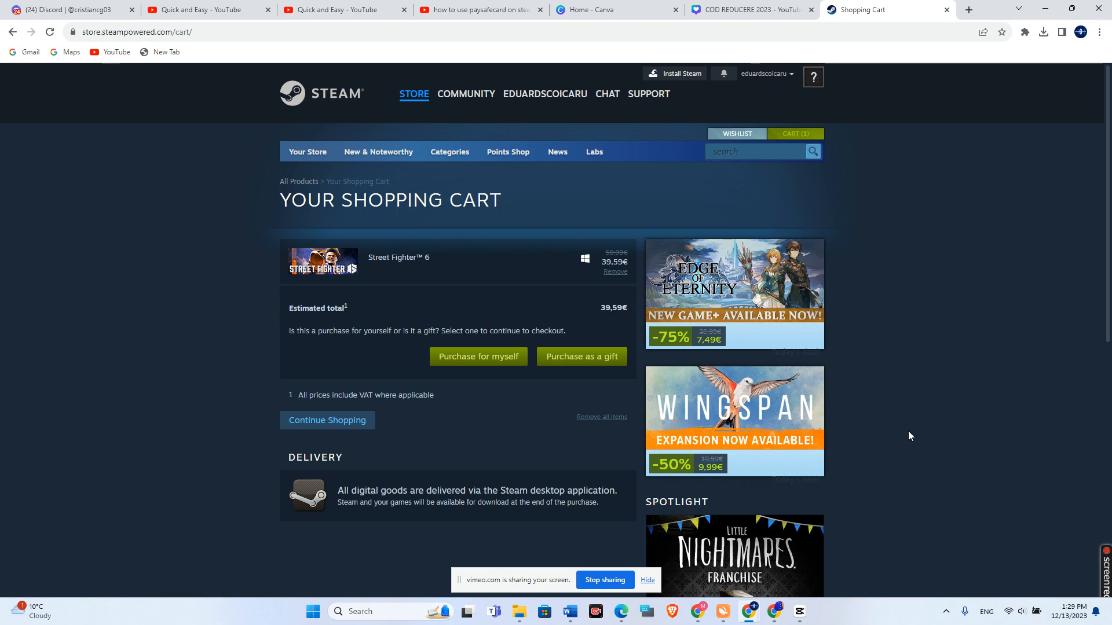
mouse_move(455, 376)
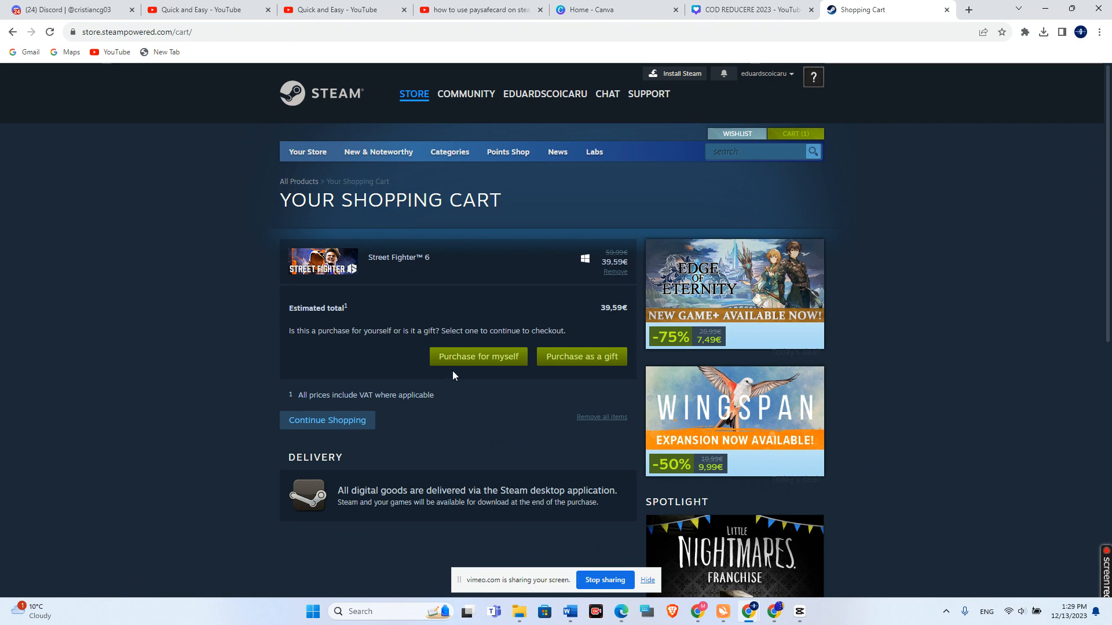
left_click(477, 356)
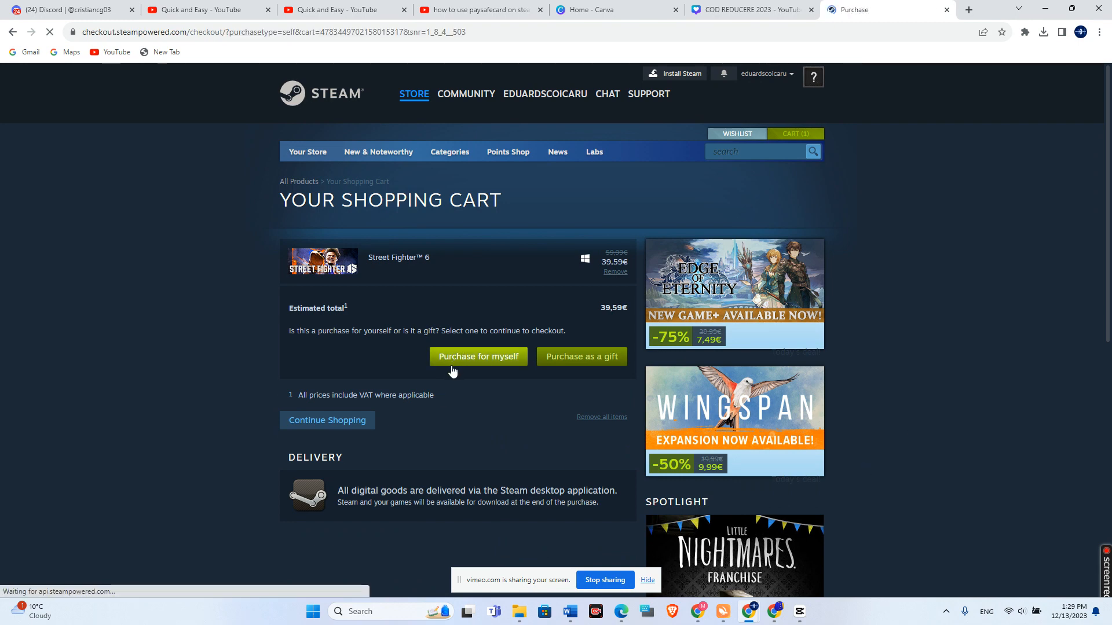
Step: Choose PaySafeCard from the payment method dropdown to reveal the billing form
left_click(477, 357)
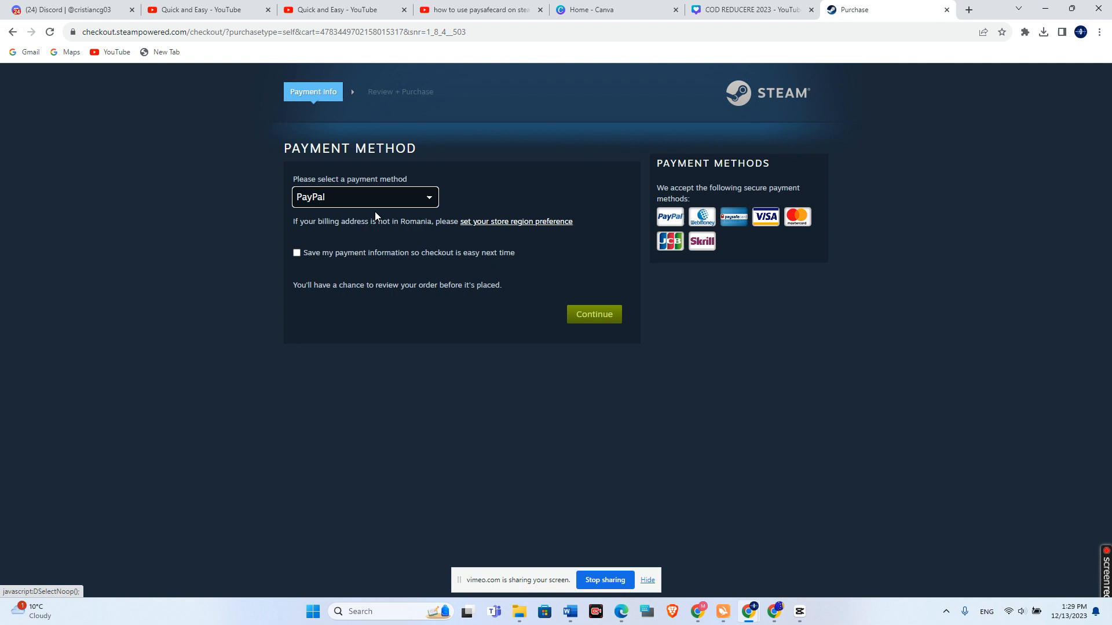
left_click(364, 197)
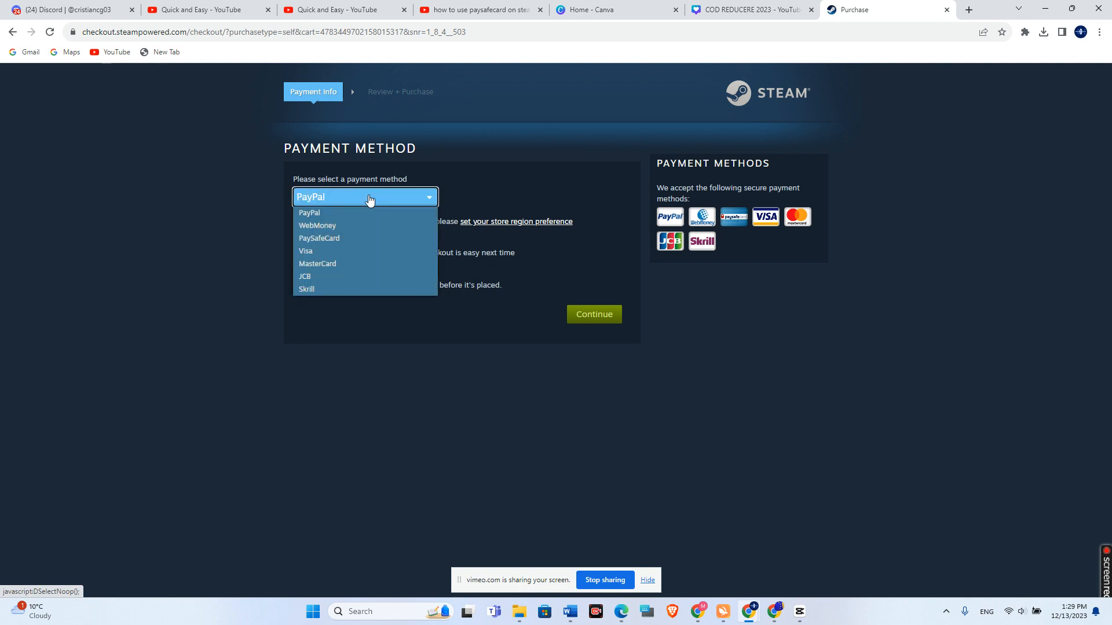
left_click(319, 238)
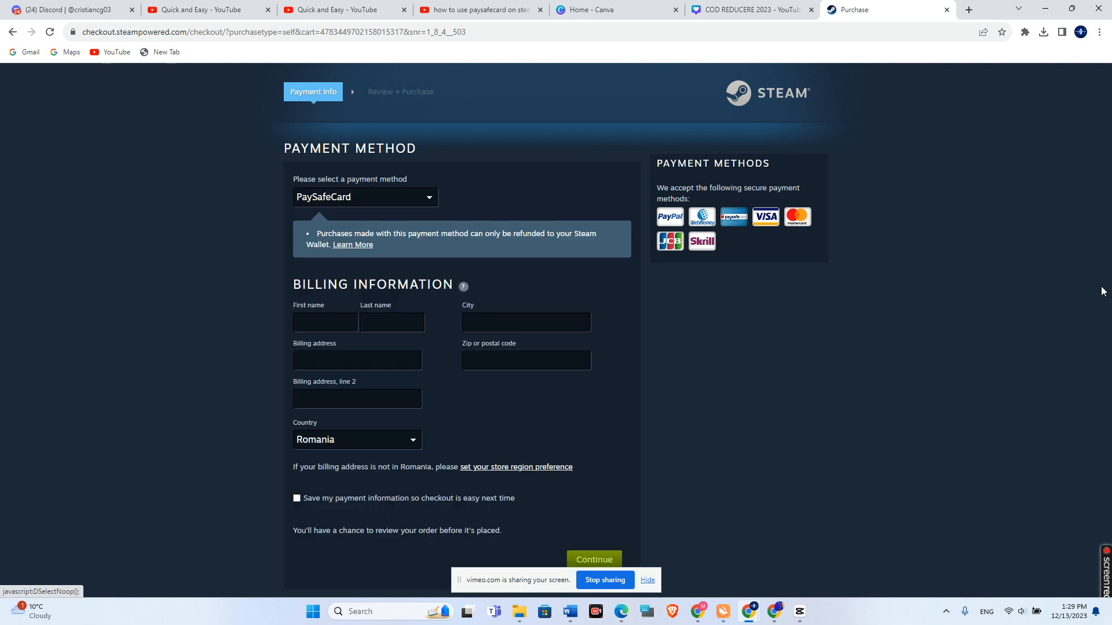
mouse_move(408, 544)
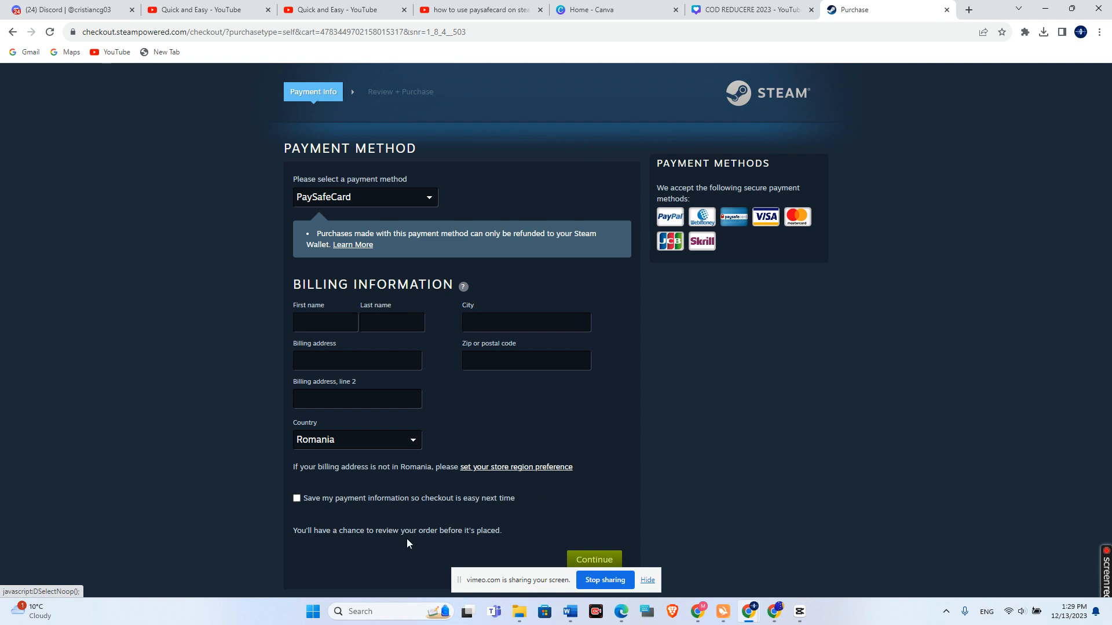
left_click(324, 322)
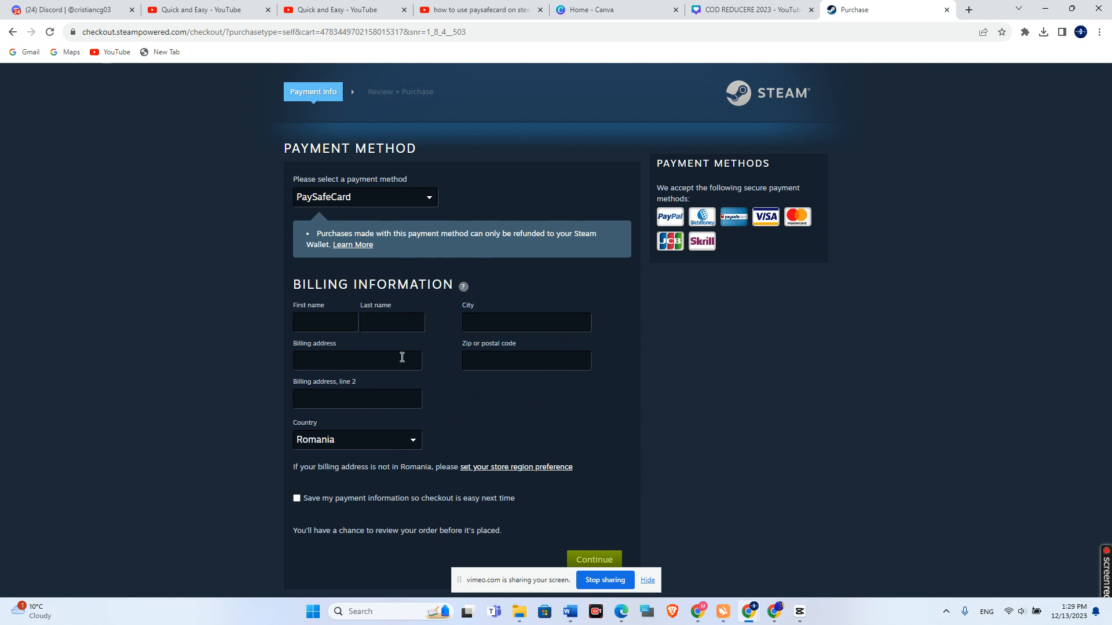
mouse_move(507, 381)
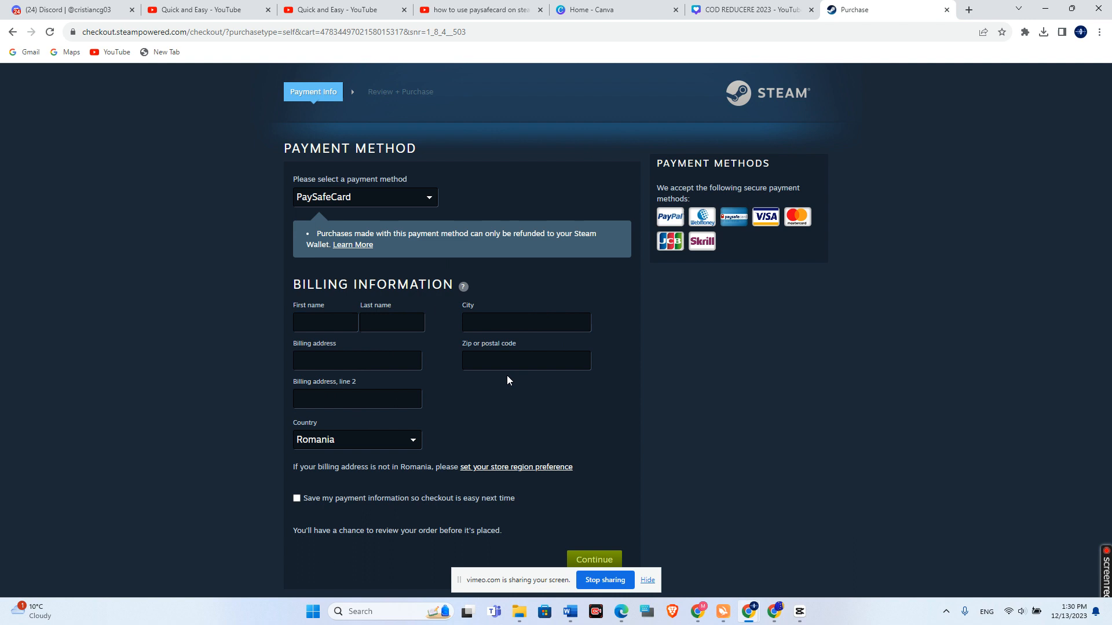
Step: Enter the billing name details, typing 'ed' and 'asdsa'
left_click(356, 439)
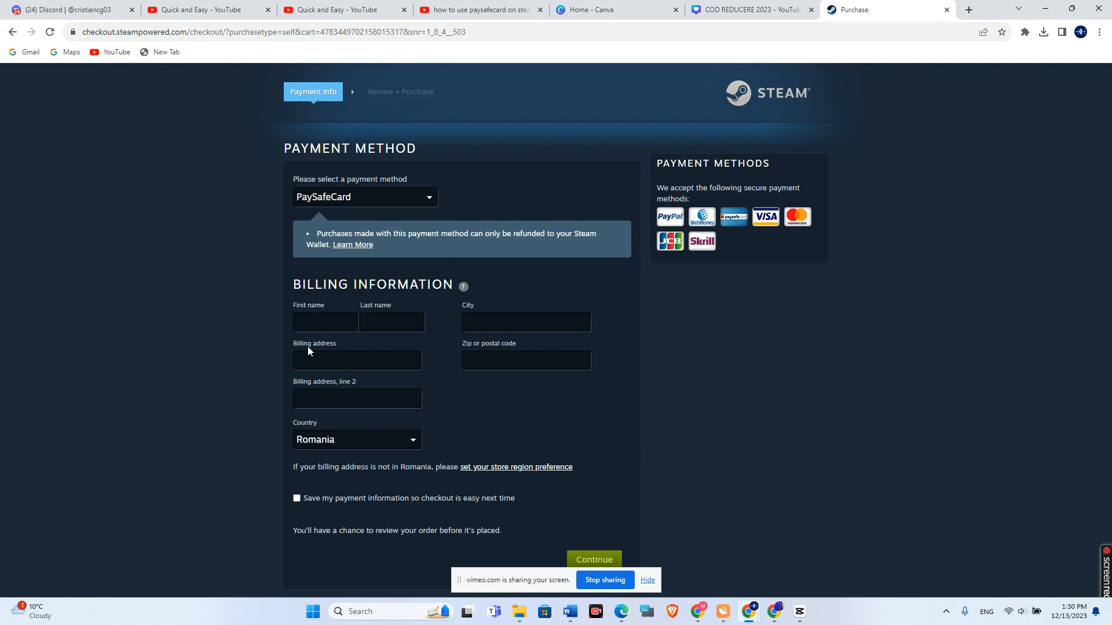
type("ed")
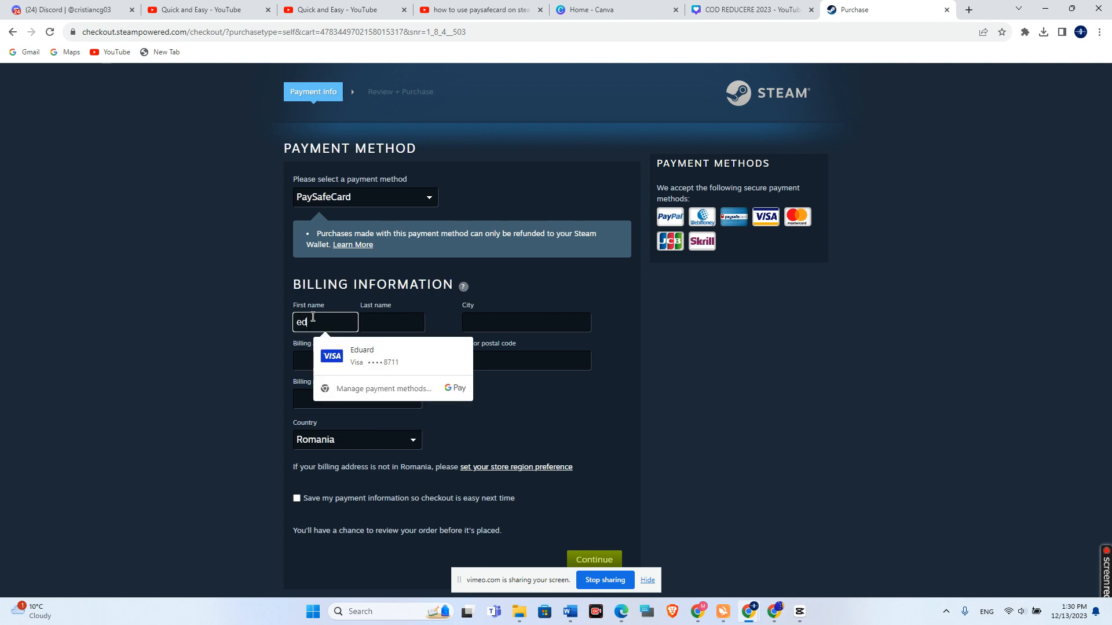
type("asdsa")
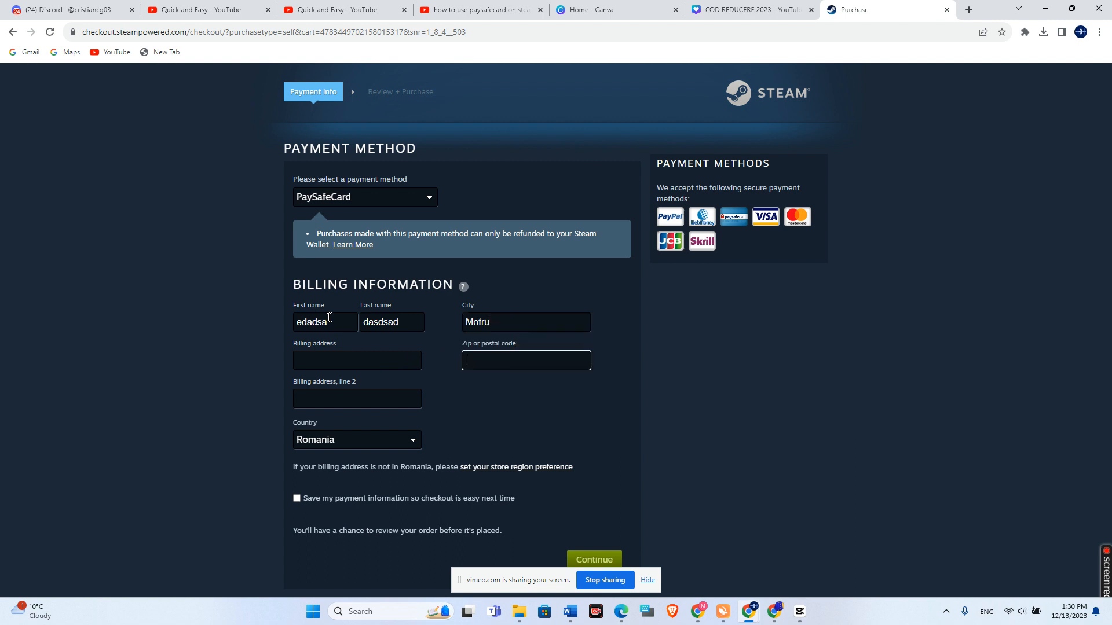
Step: Fill the street address and postal code from the saved autofill address, then continue
left_click(357, 360)
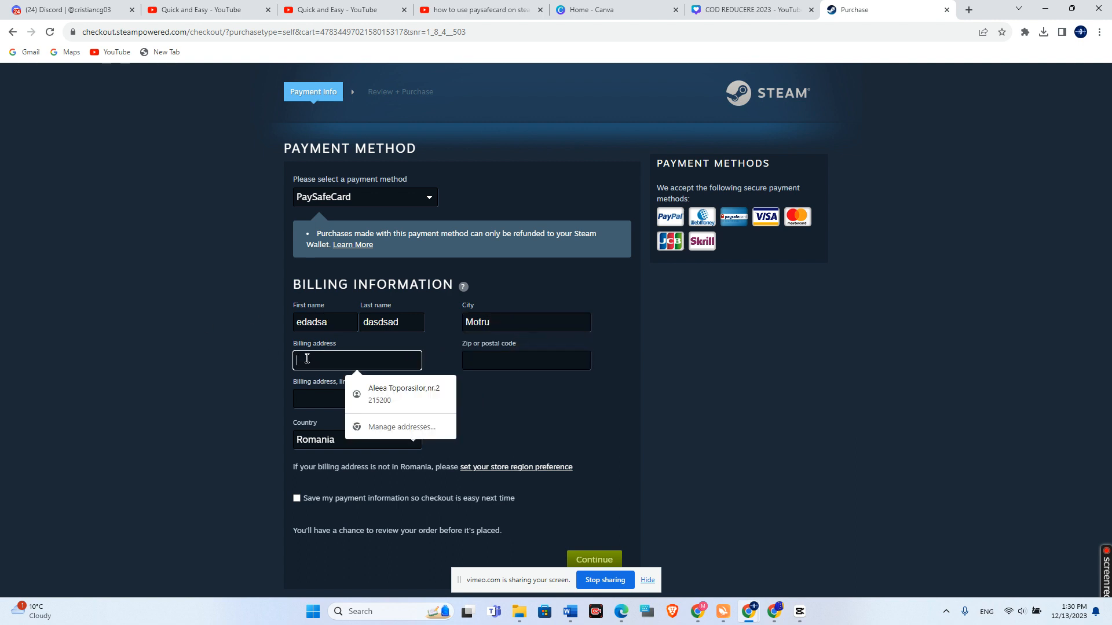
type("SA")
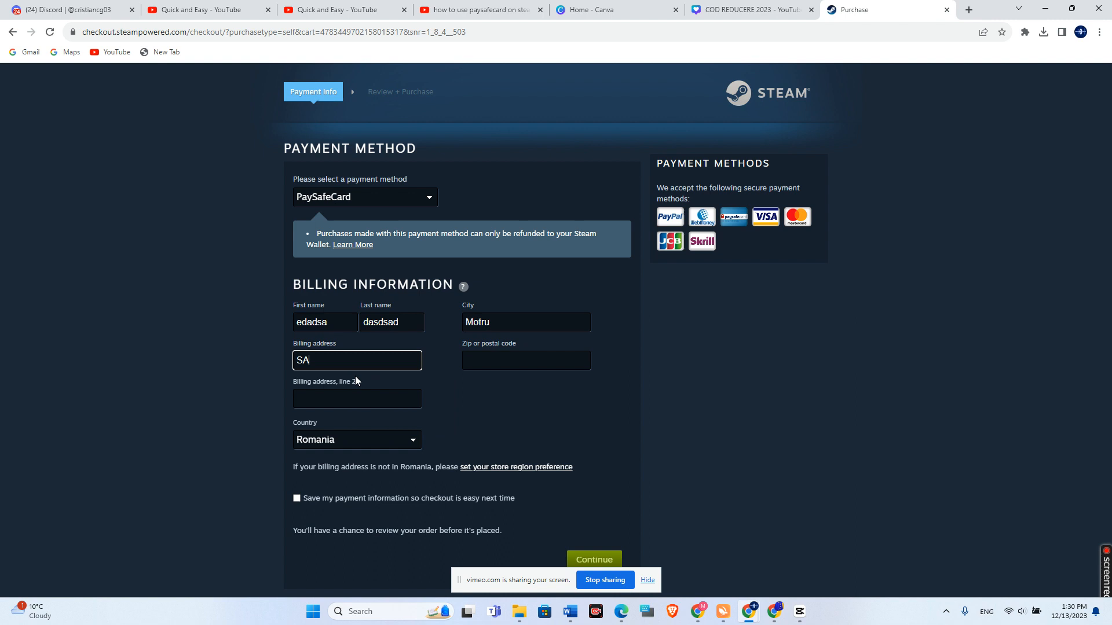
type("A")
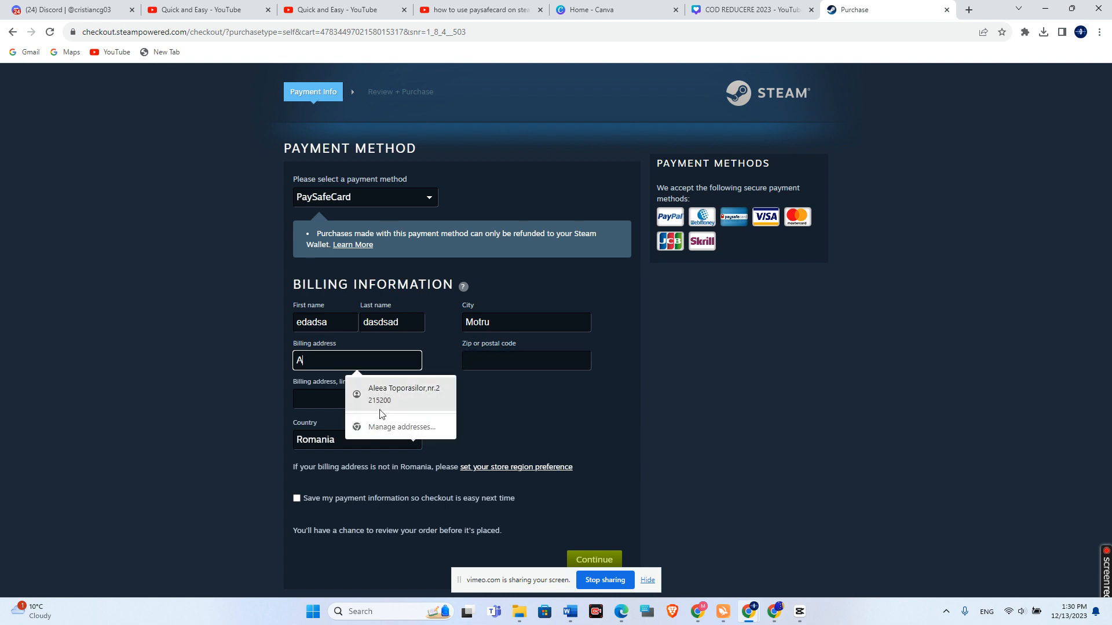
left_click(404, 394)
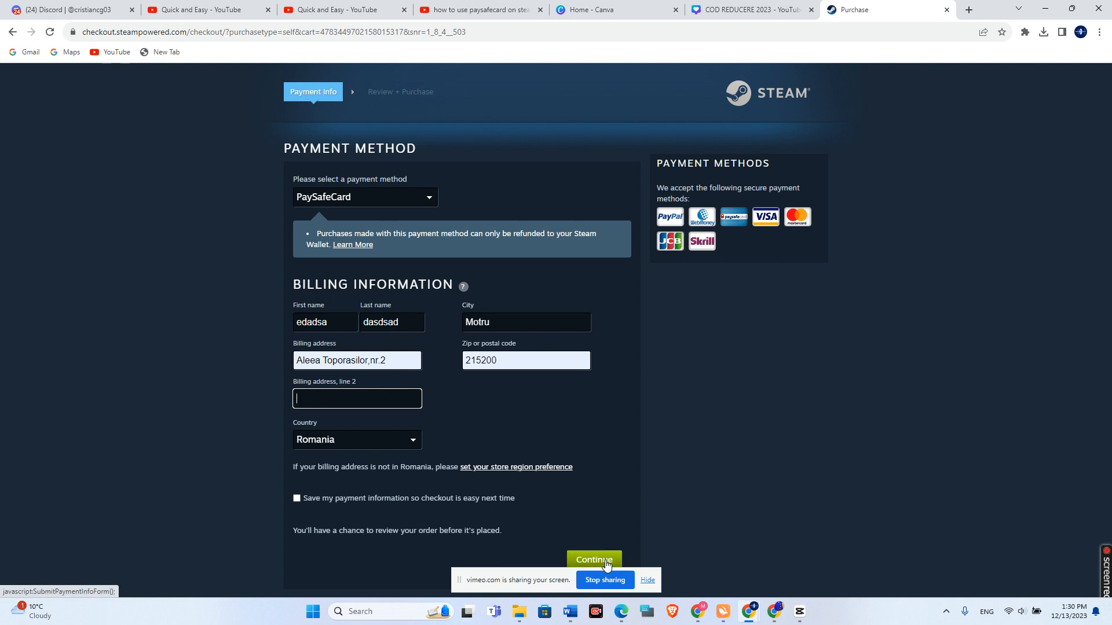
left_click(593, 560)
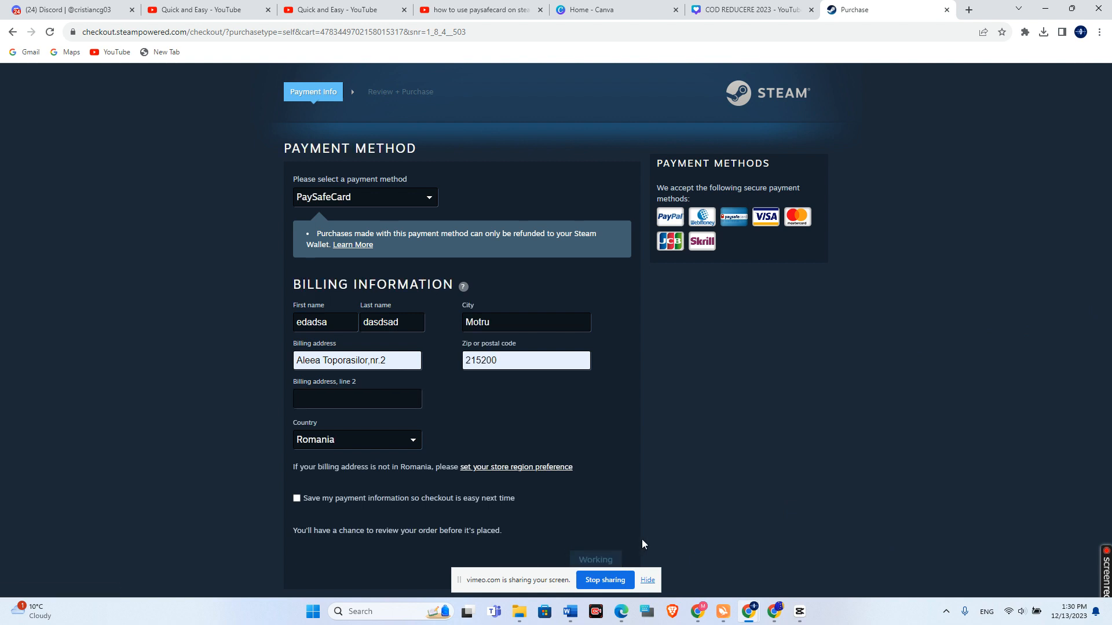
Step: Accept the Steam Subscriber Agreement and continue to PaySafeCard authorization
left_click(596, 559)
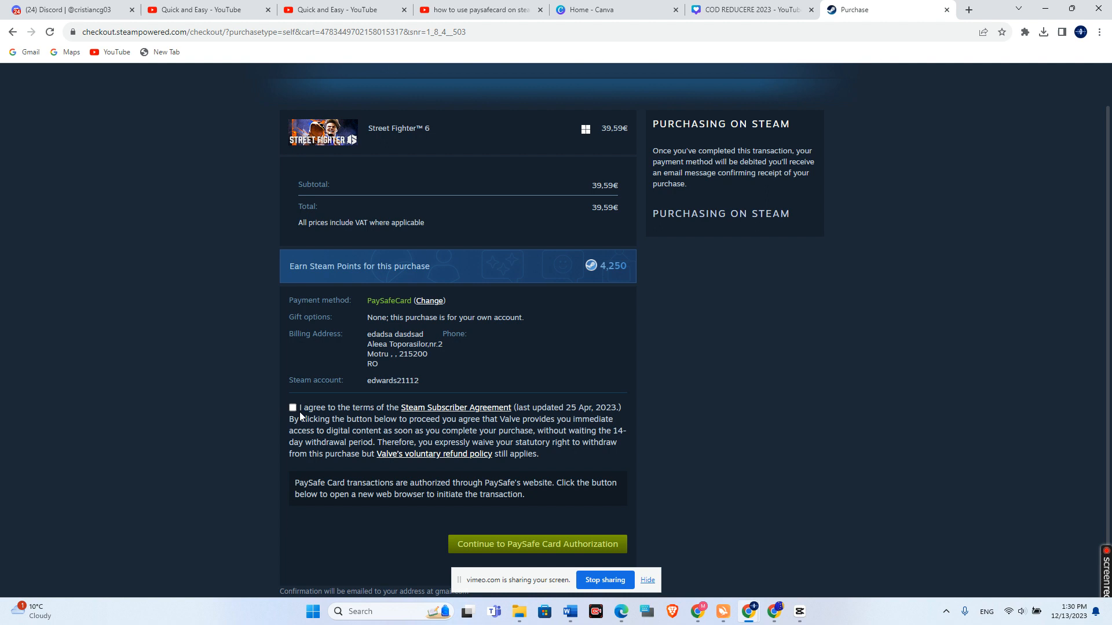
left_click(292, 407)
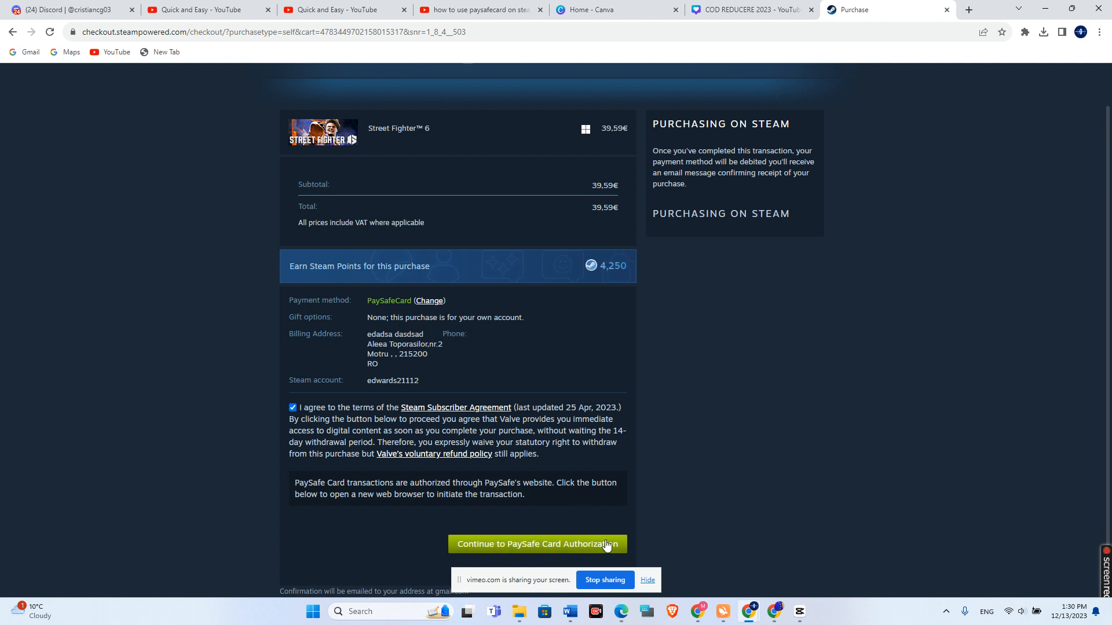
mouse_move(597, 521)
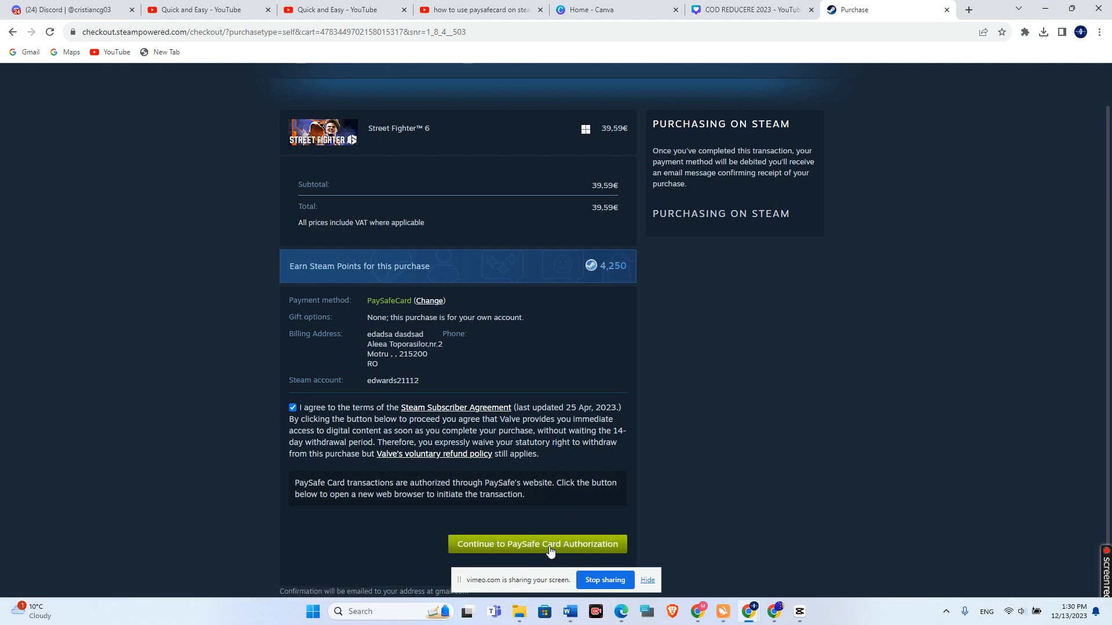
left_click(537, 544)
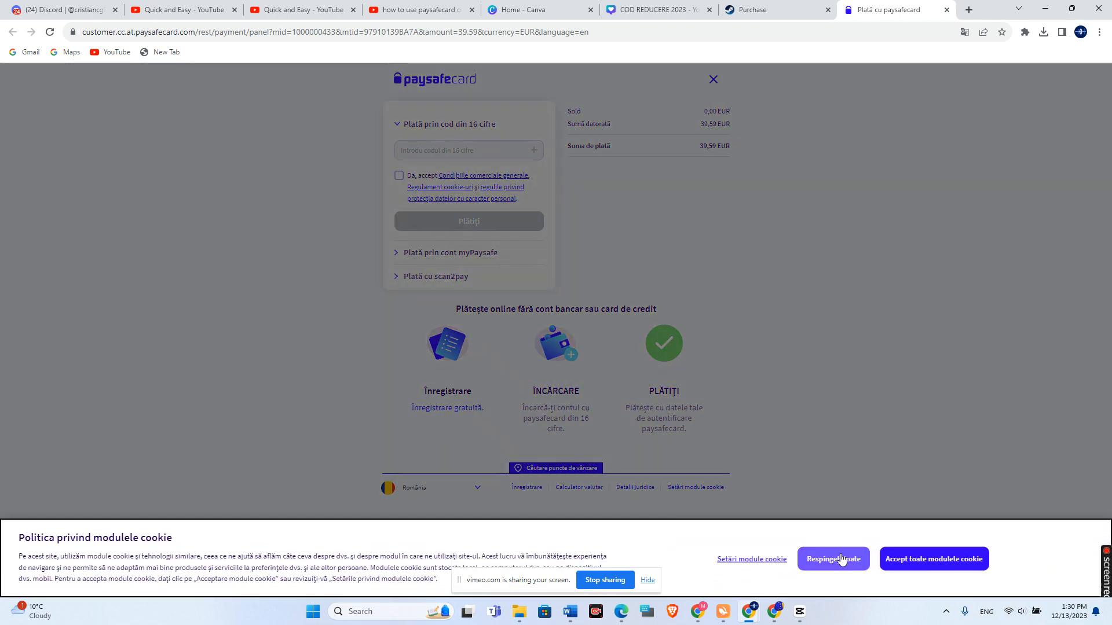
Step: Reject all cookies with 'Respingeți toate' on paysafecard's payment page
left_click(833, 558)
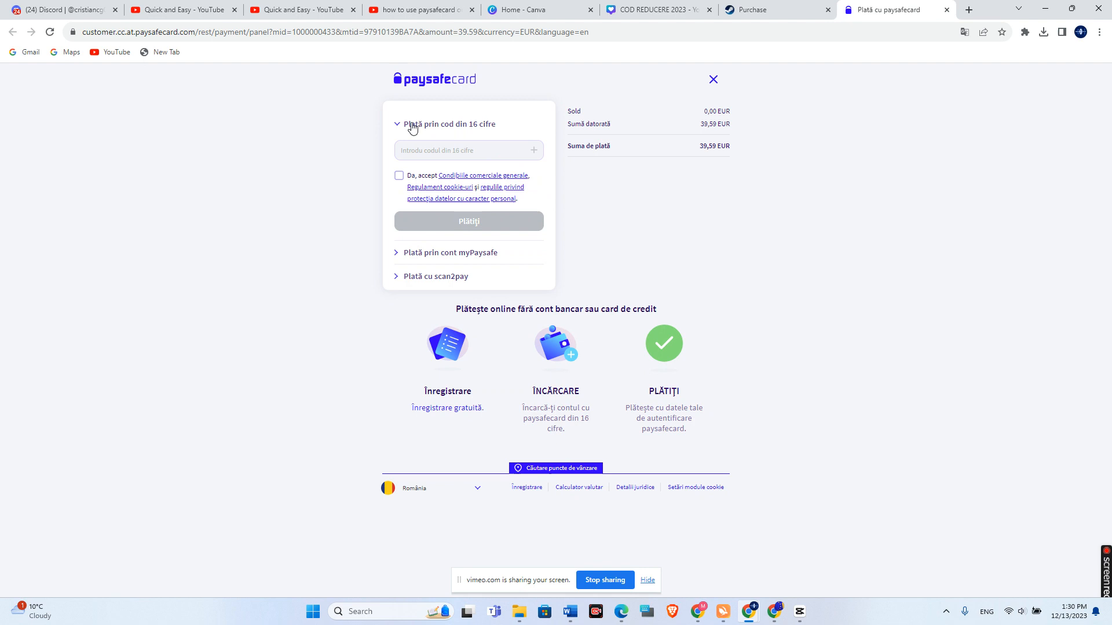
mouse_move(537, 139)
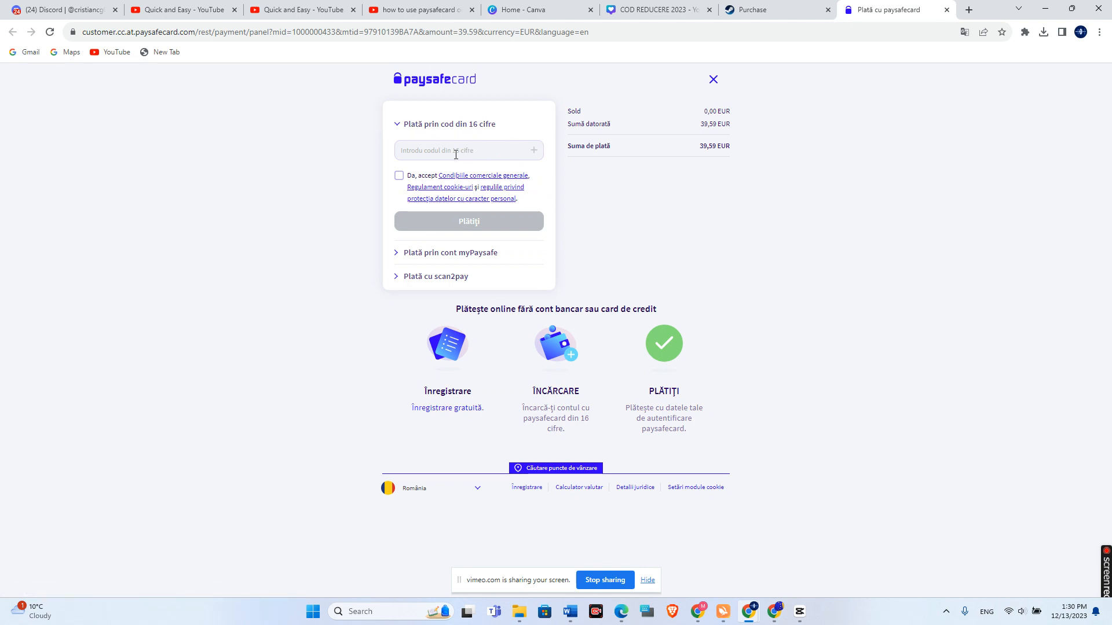
mouse_move(486, 225)
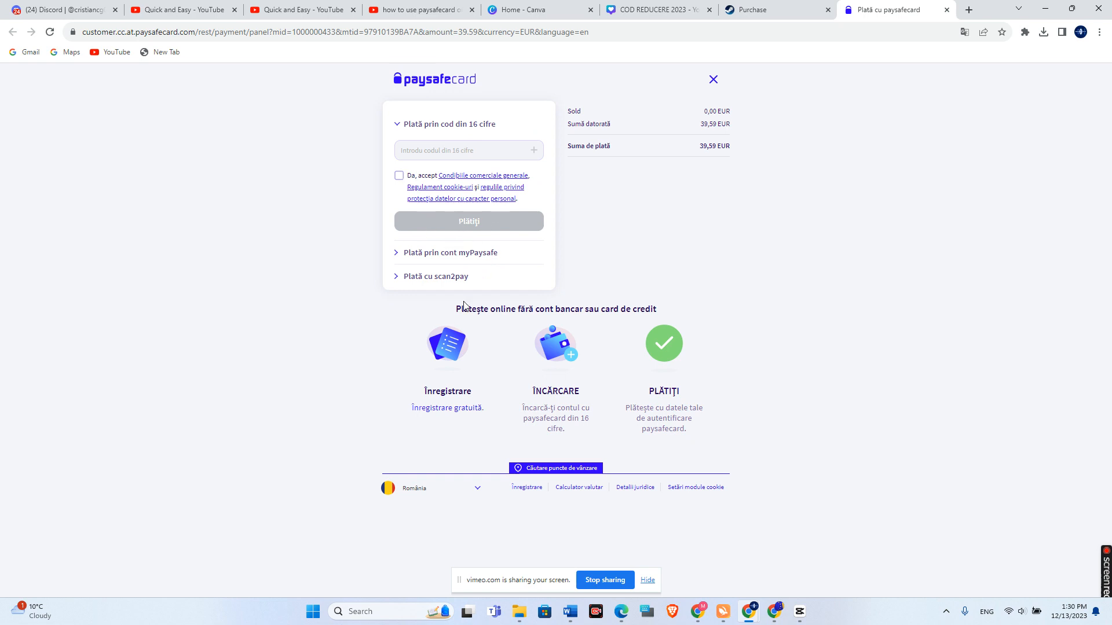
mouse_move(591, 523)
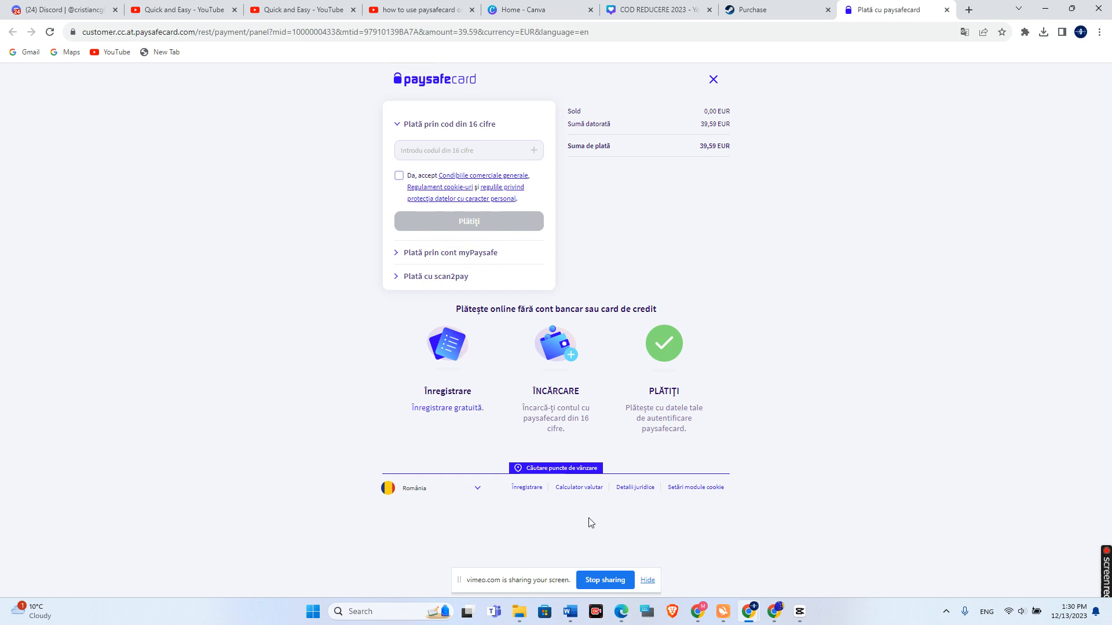
mouse_move(620, 562)
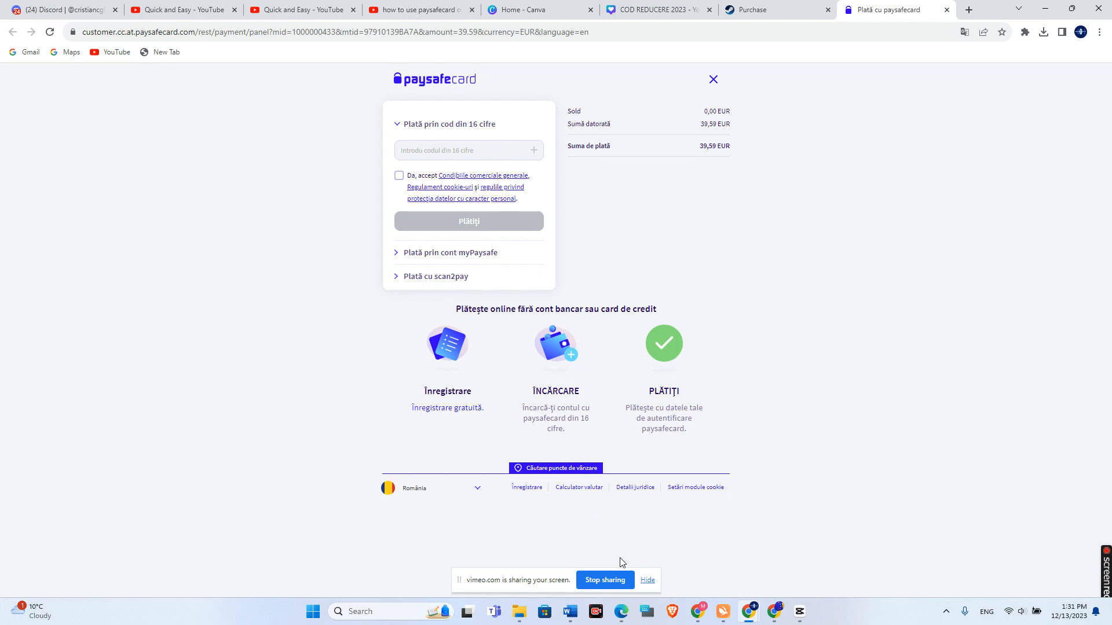